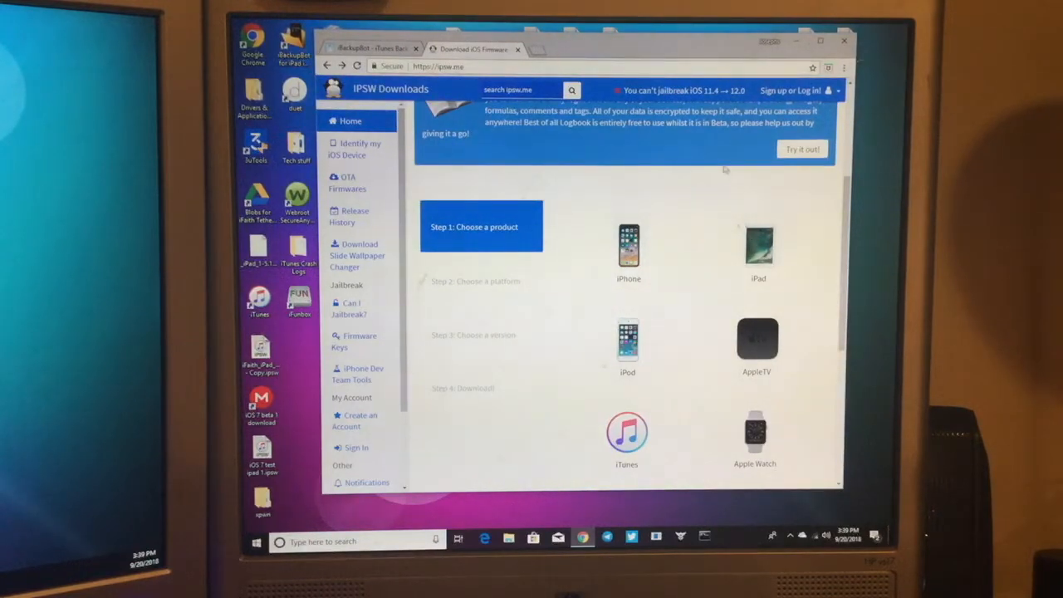
On ipsw.me, download the iOS 11.4.1 (15G77) firmware for iPhone 8 (GSM)
click(629, 249)
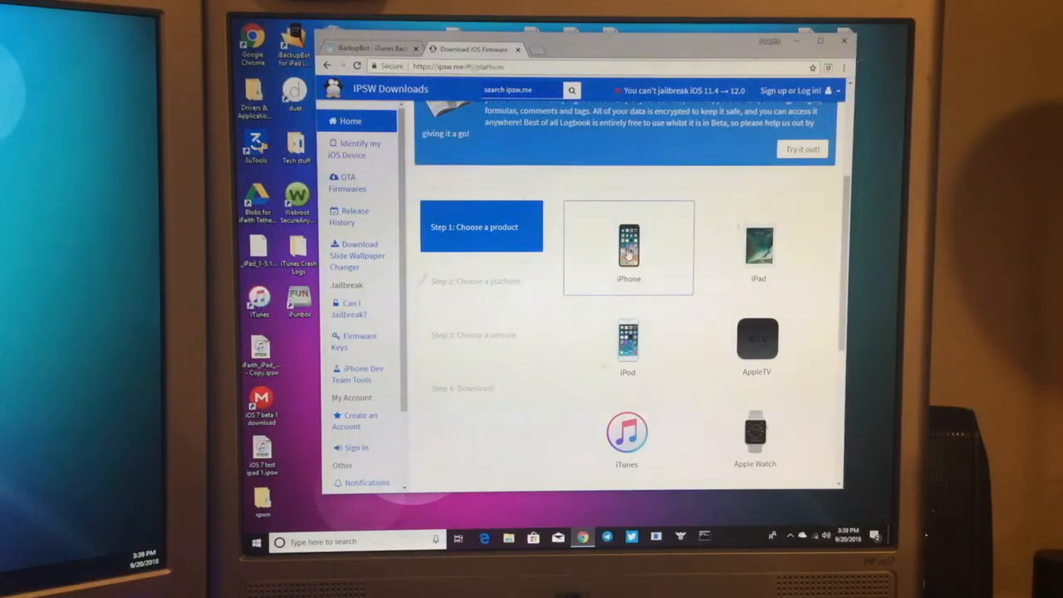
click(629, 250)
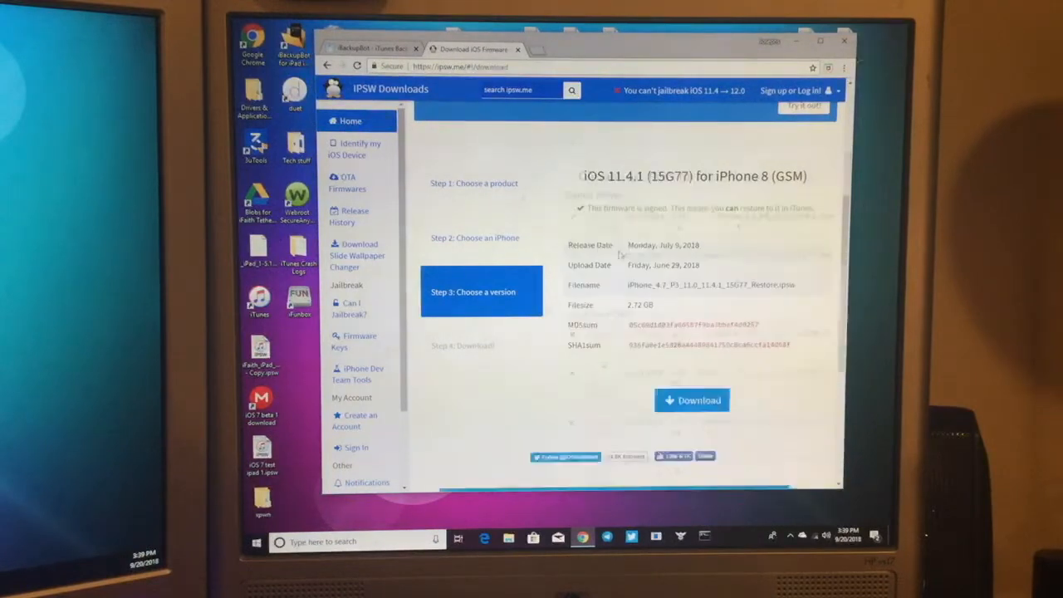
click(481, 292)
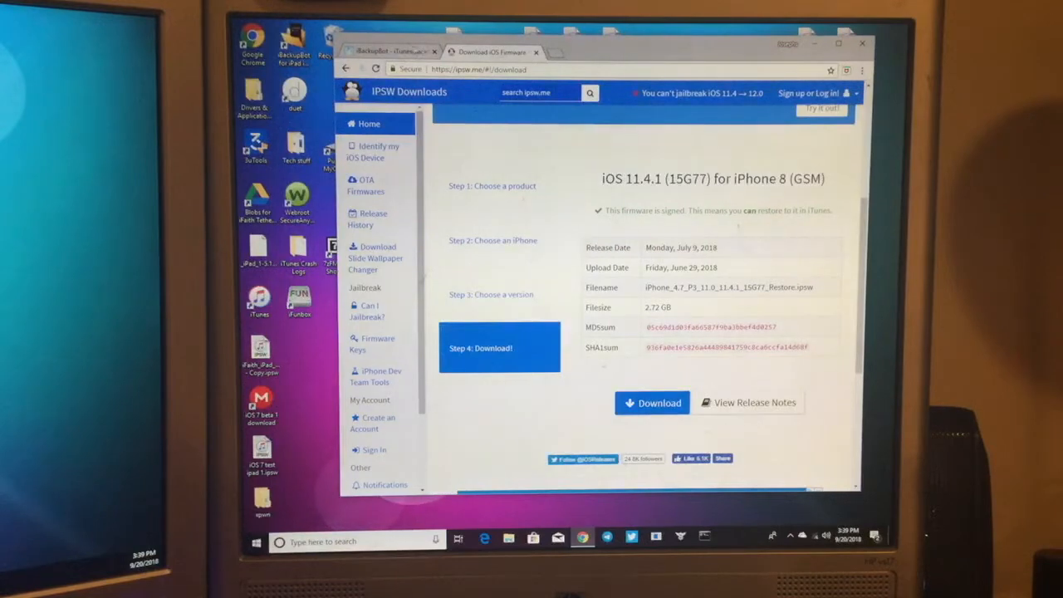
click(390, 51)
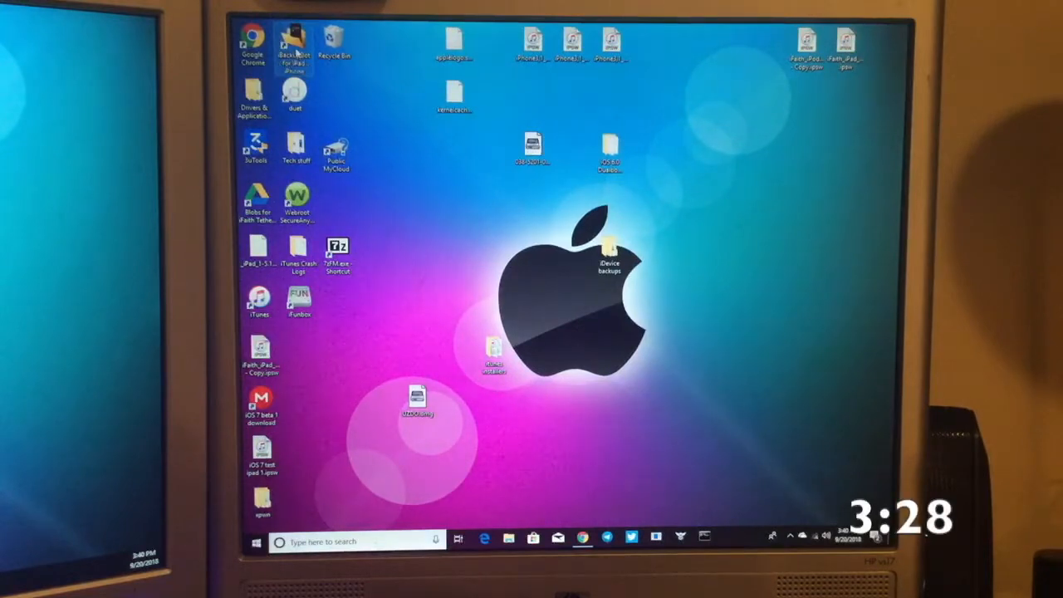
mouse_move(448, 248)
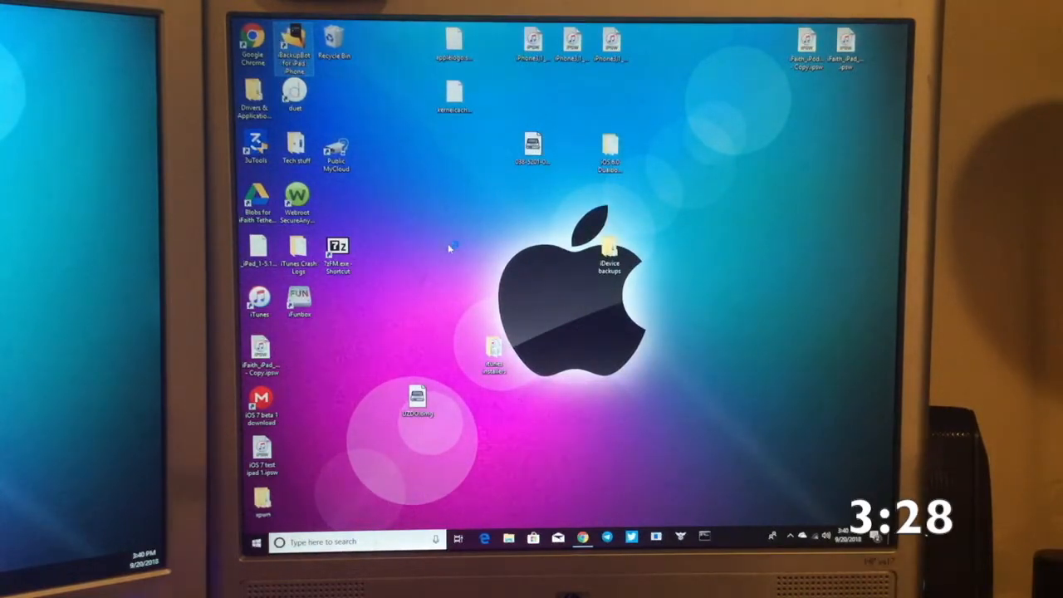
Launch iBackupBot and select the connected iPhone 8 under Devices
double_click(293, 42)
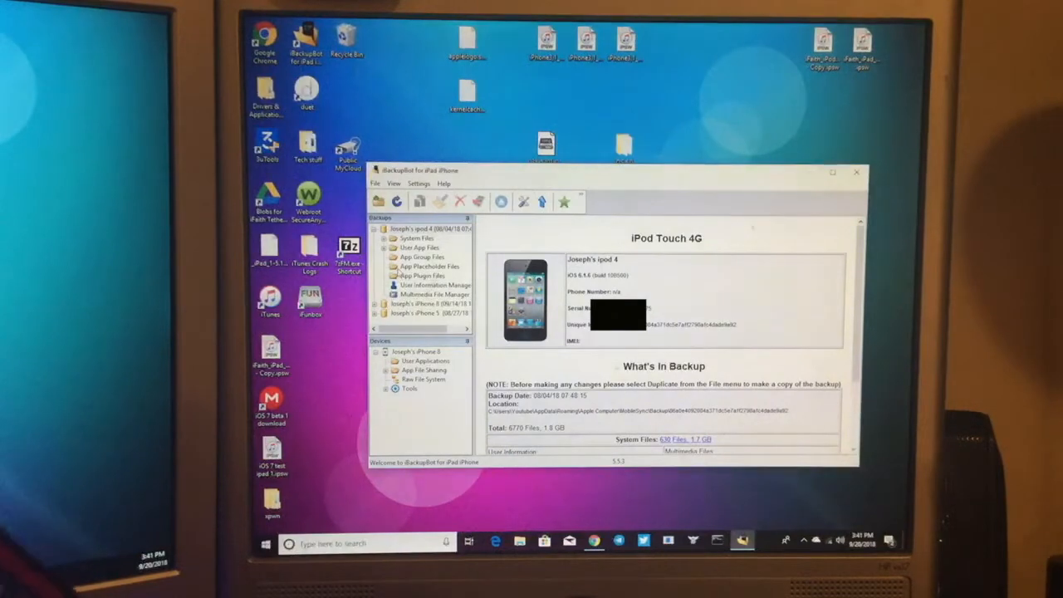
click(415, 352)
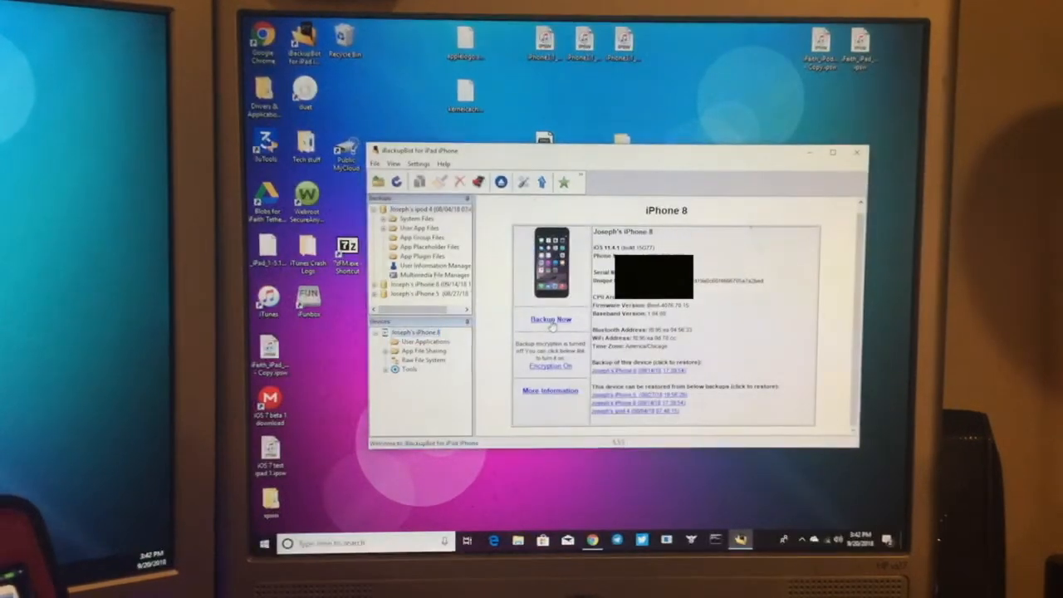
Open Backup Options with another-folder choice, then cancel without making a backup
click(551, 320)
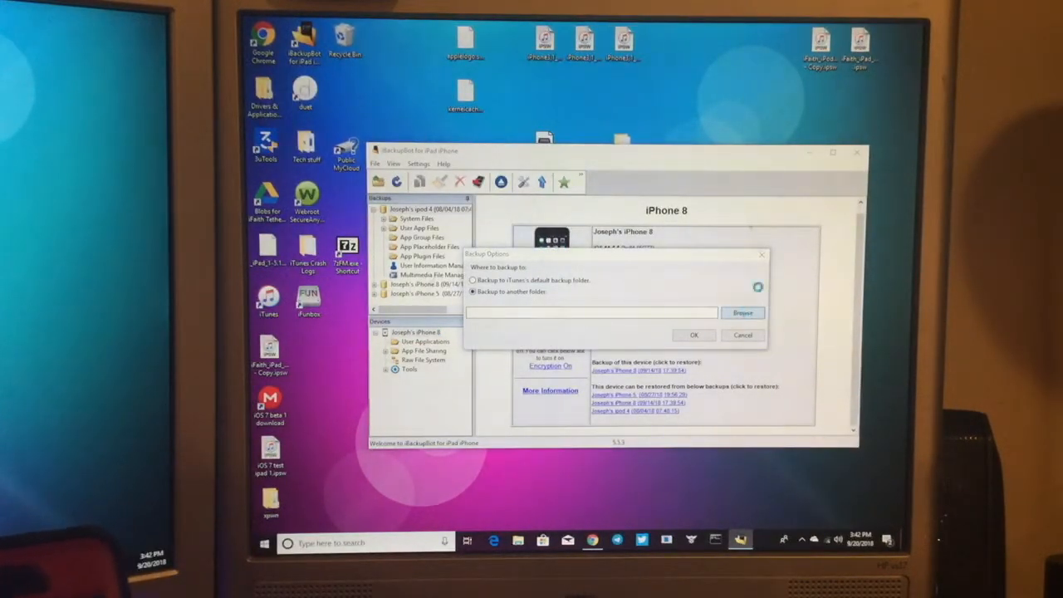
click(741, 313)
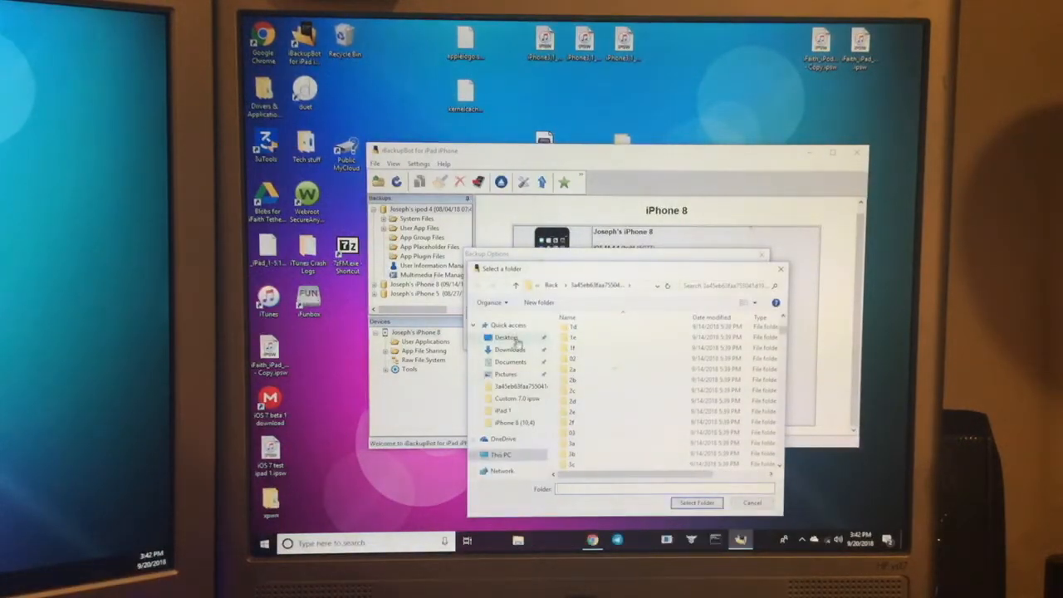
click(752, 502)
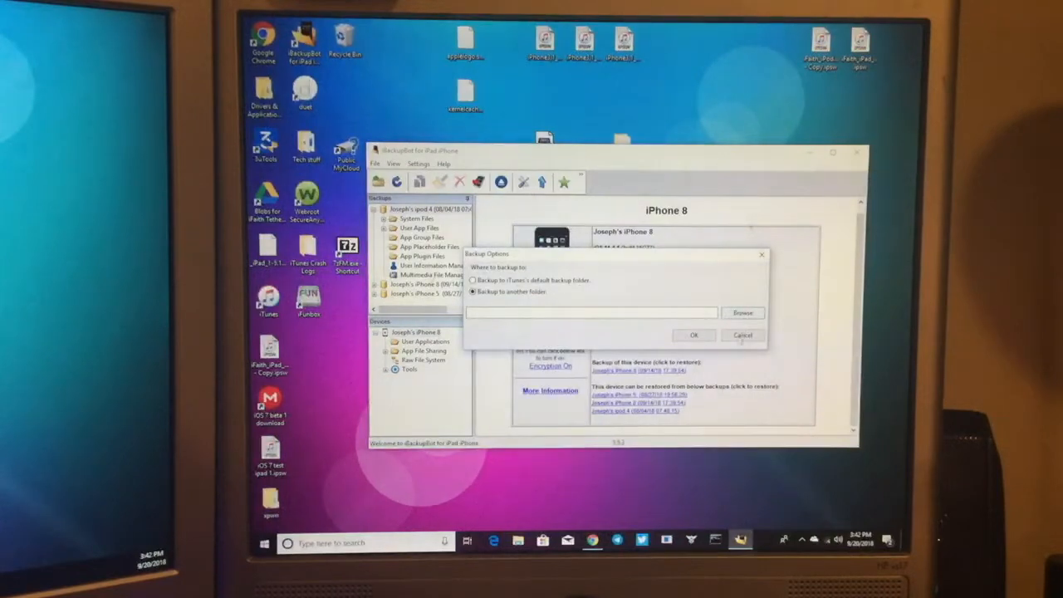
click(742, 334)
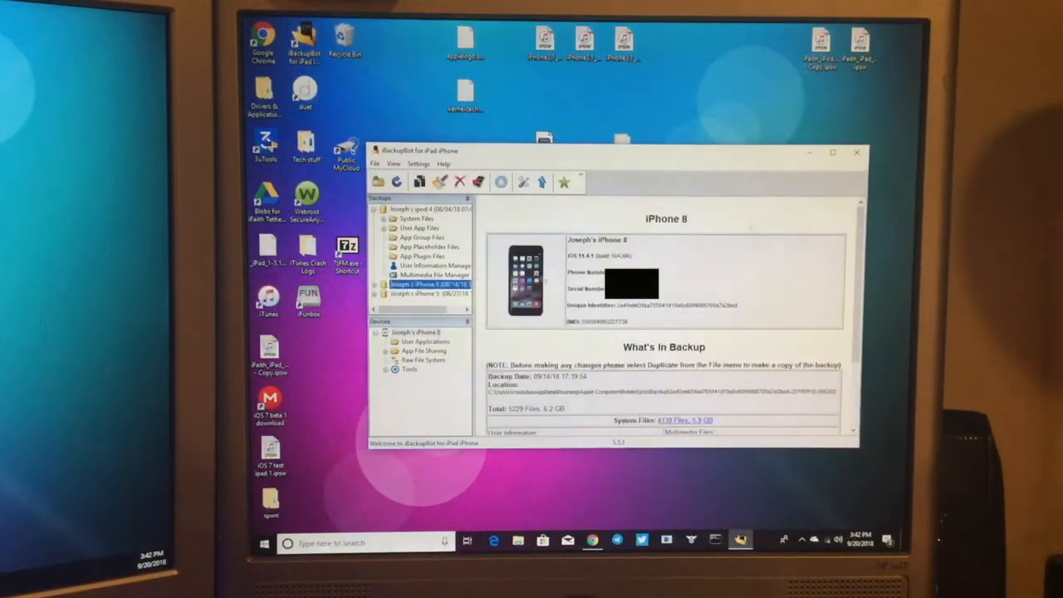
View the iPhone 5 and iPhone 8 iOS 12.0 backups, then minimize iBackupBot
click(428, 294)
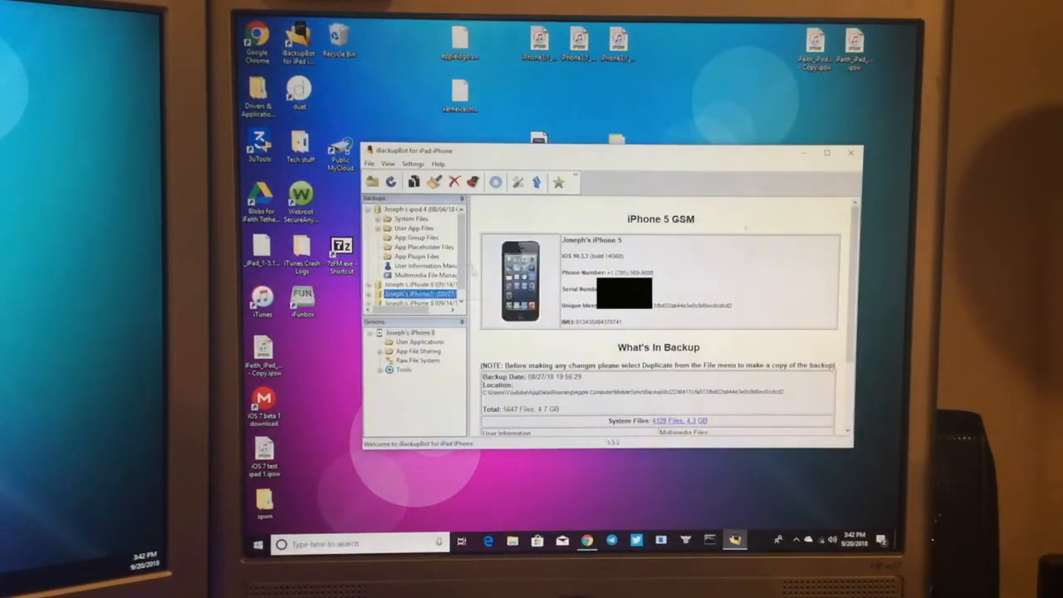
click(419, 293)
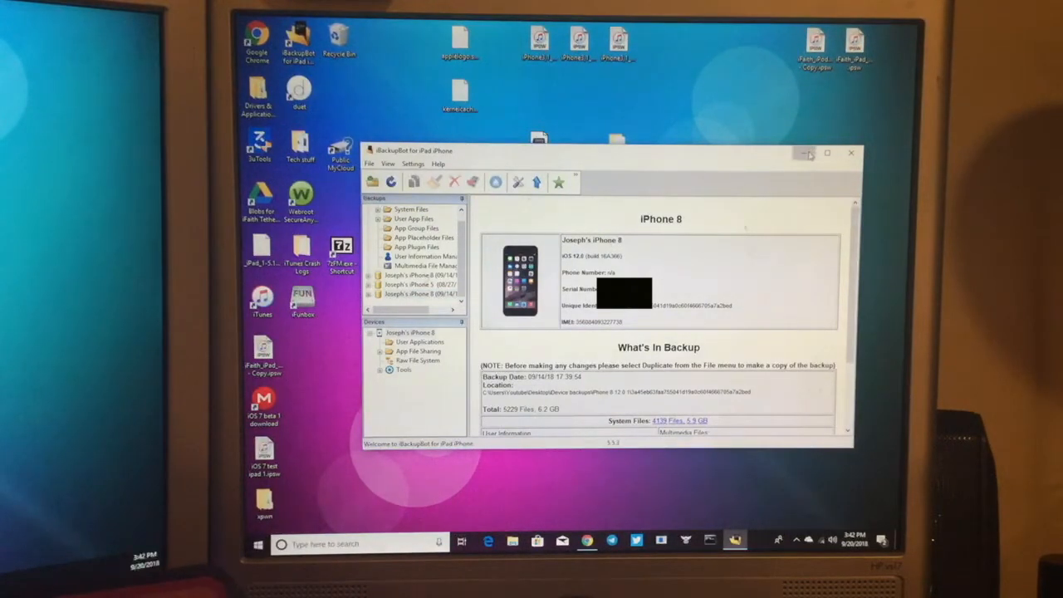
click(805, 153)
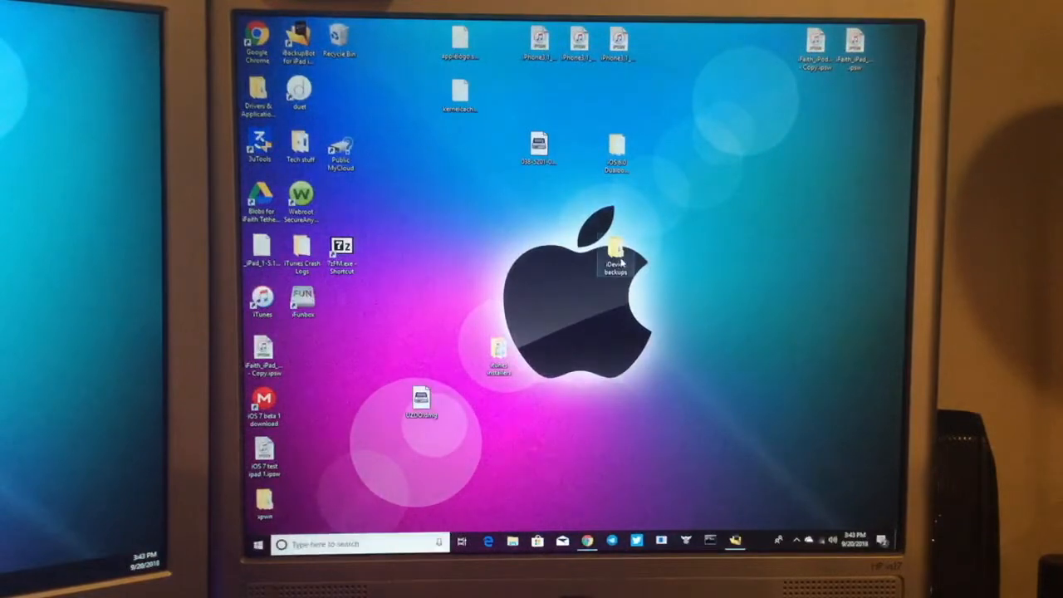
Open the iPhone 8 12.0.1 backup's Info.plist in Notepad from iDevice backups
double_click(614, 258)
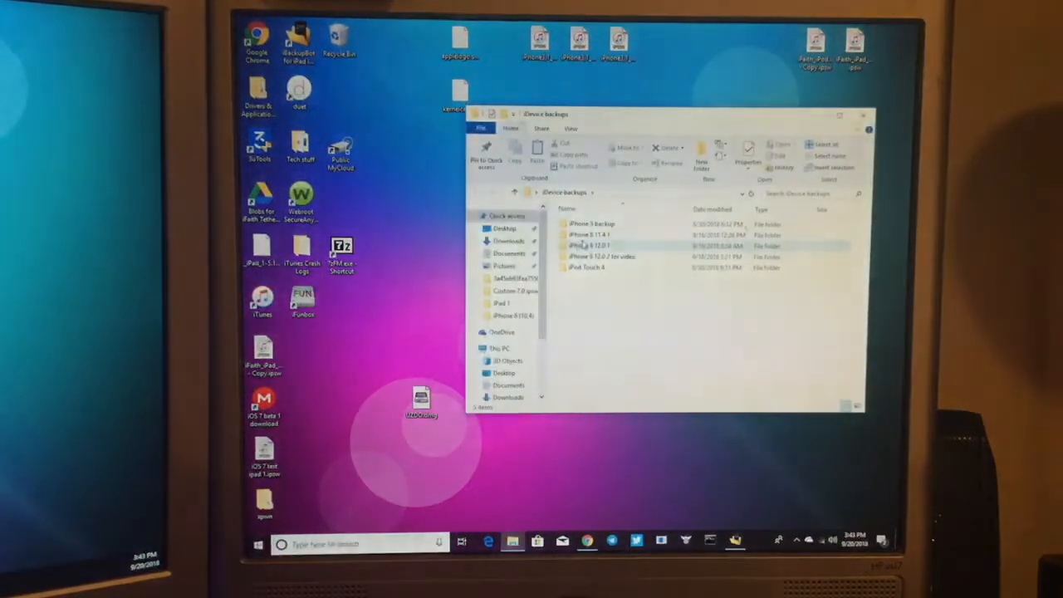
double_click(590, 245)
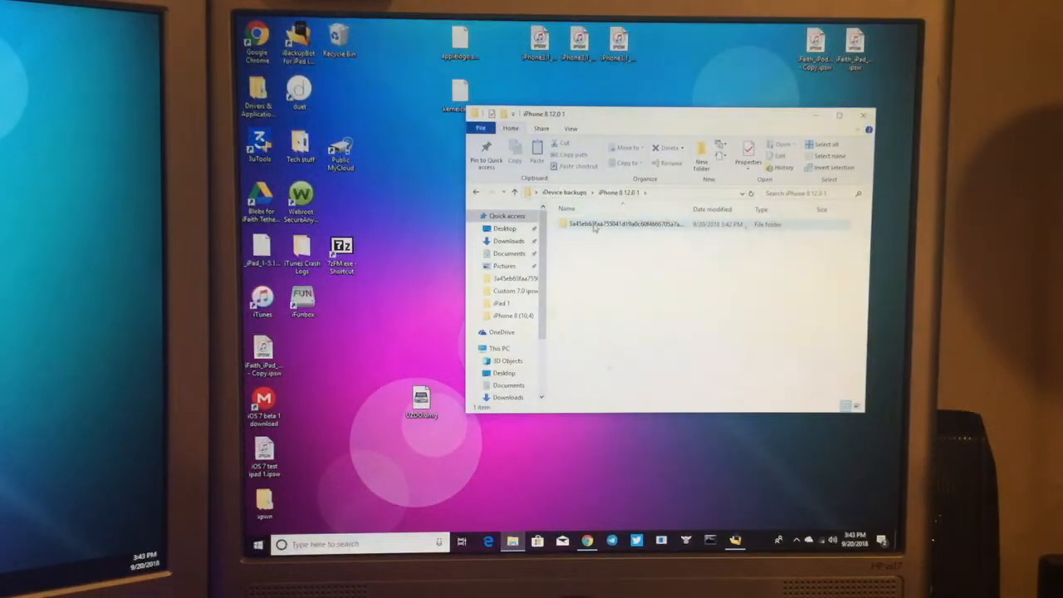
double_click(619, 224)
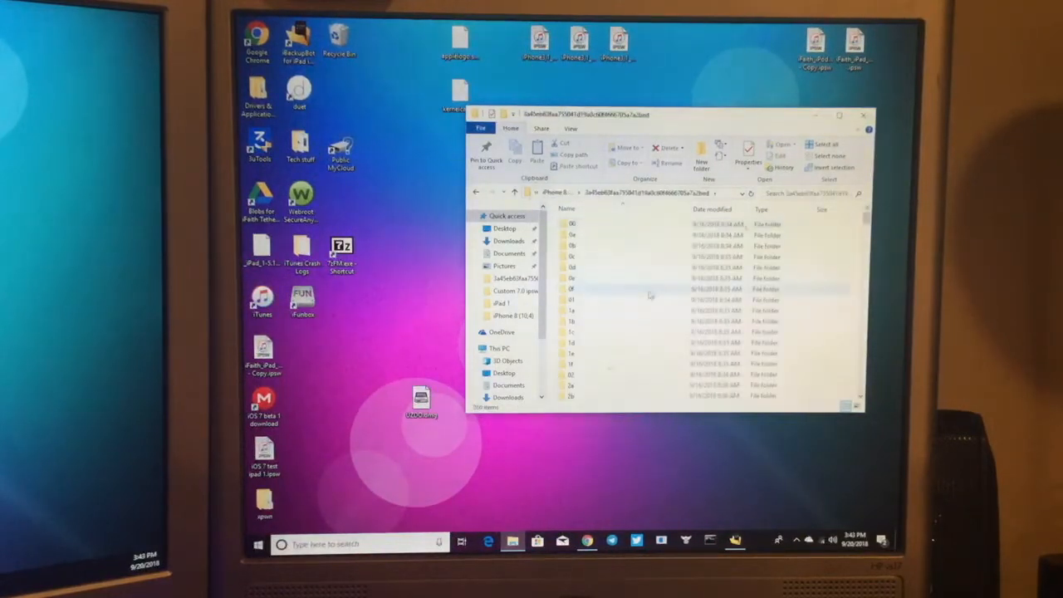
scroll(down, 3)
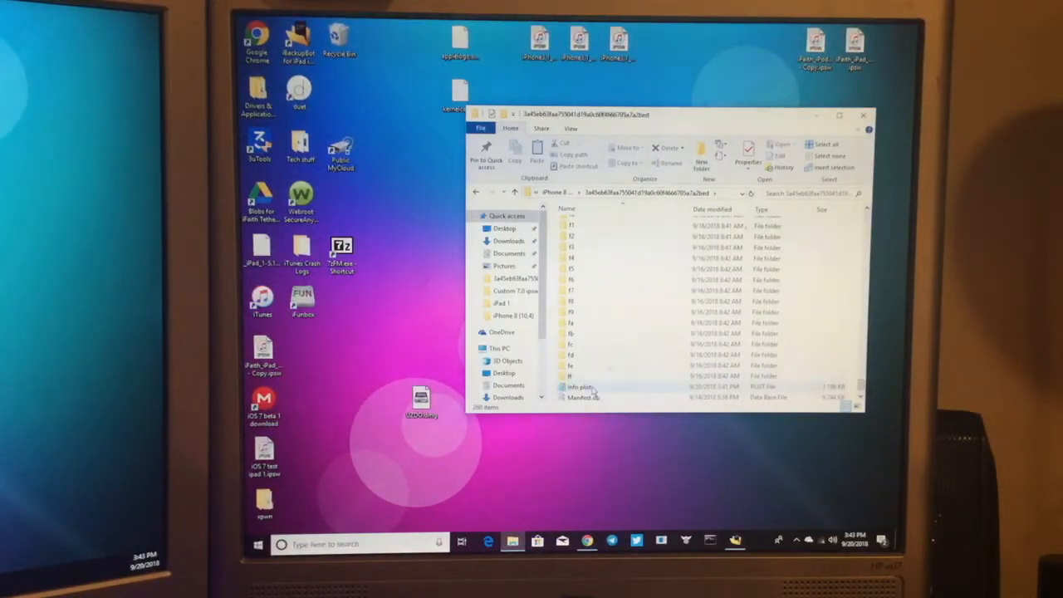
double_click(581, 386)
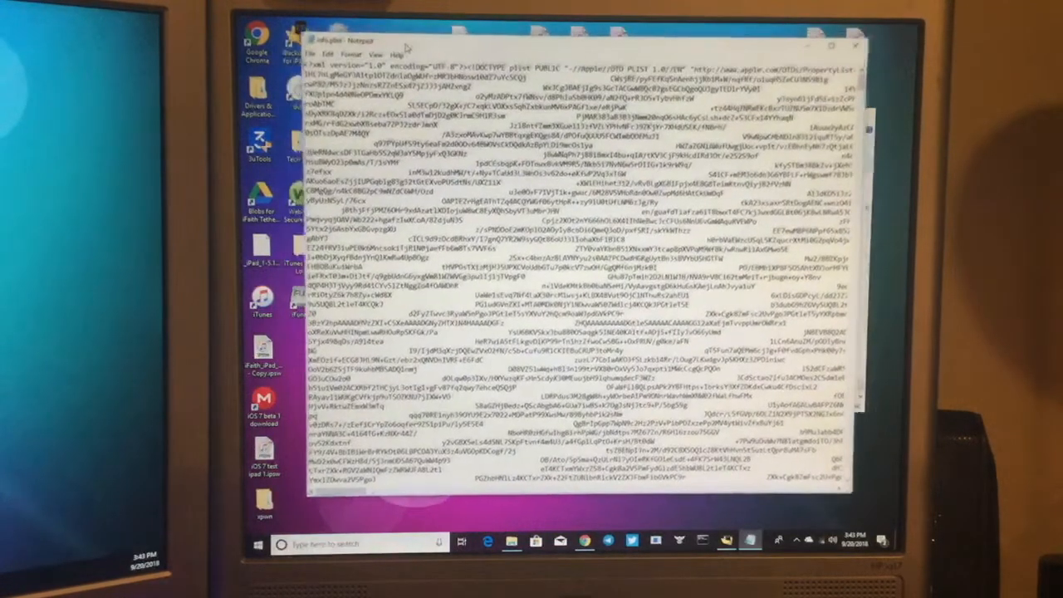
Find the 12.0 version entries in Info.plist, then close Notepad saving changes
click(328, 60)
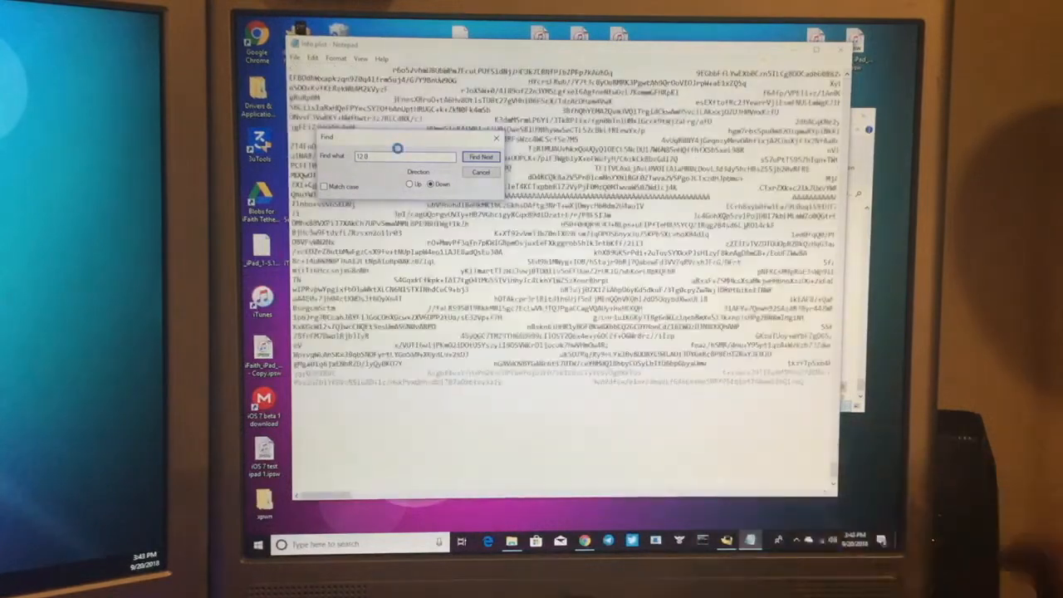
click(480, 157)
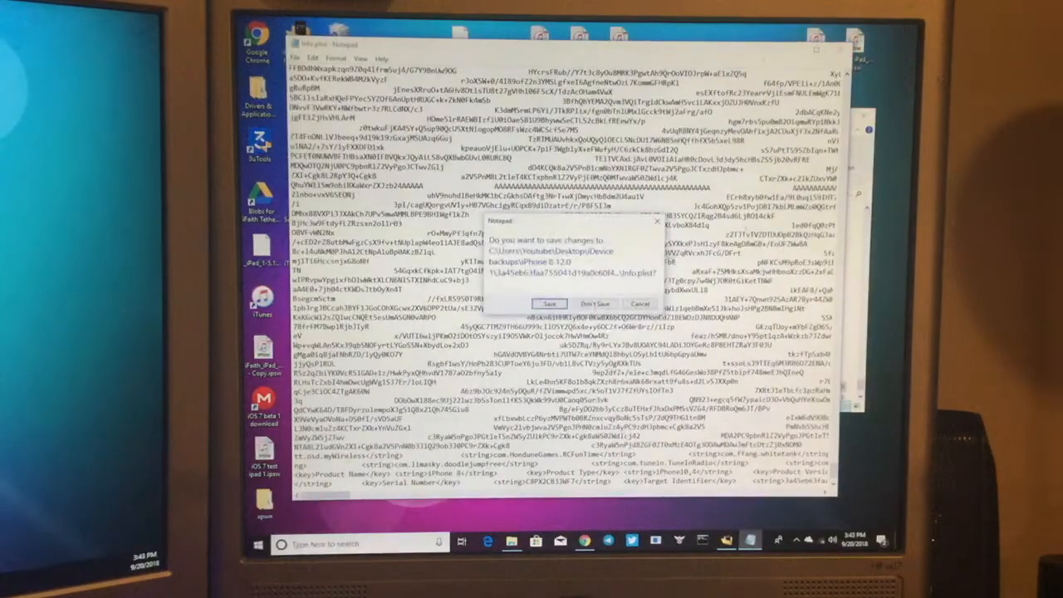
click(595, 304)
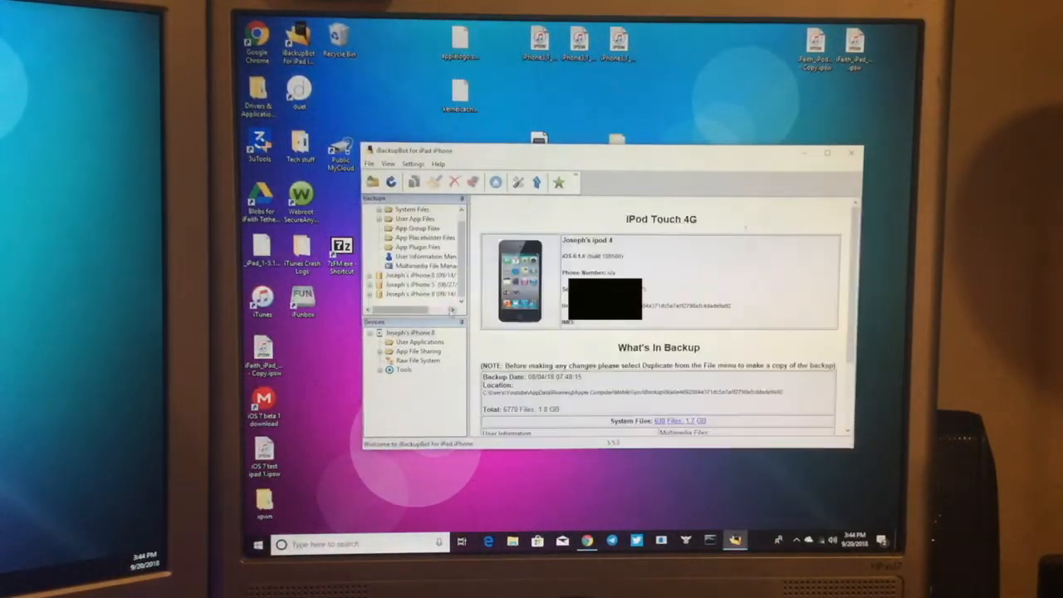
Close the iBackupBot window
click(415, 293)
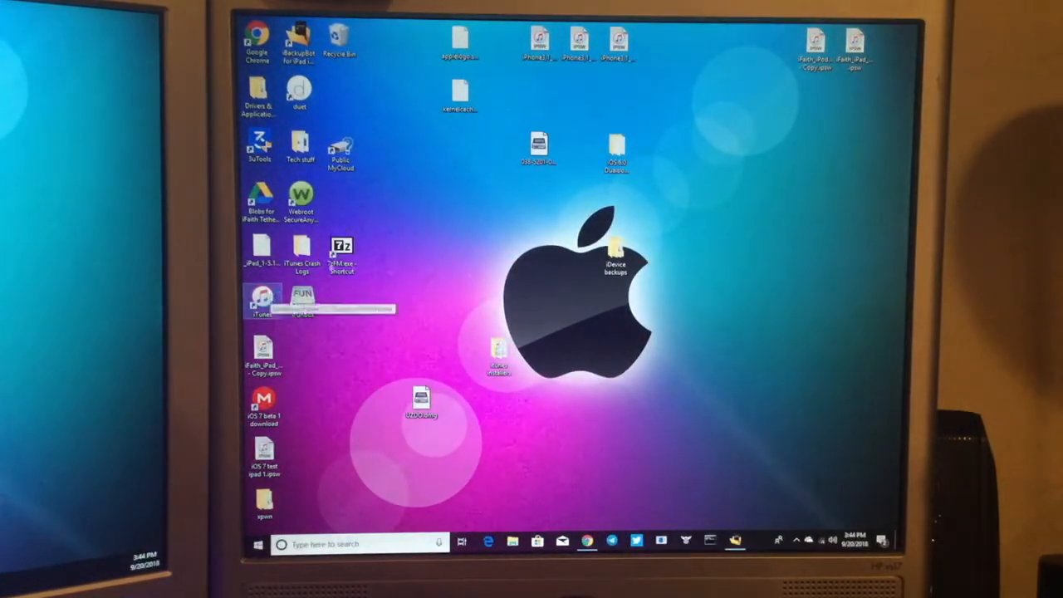
Launch iTunes, dismiss the Find My iPhone alert, and Shift-click Restore iPhone
double_click(261, 299)
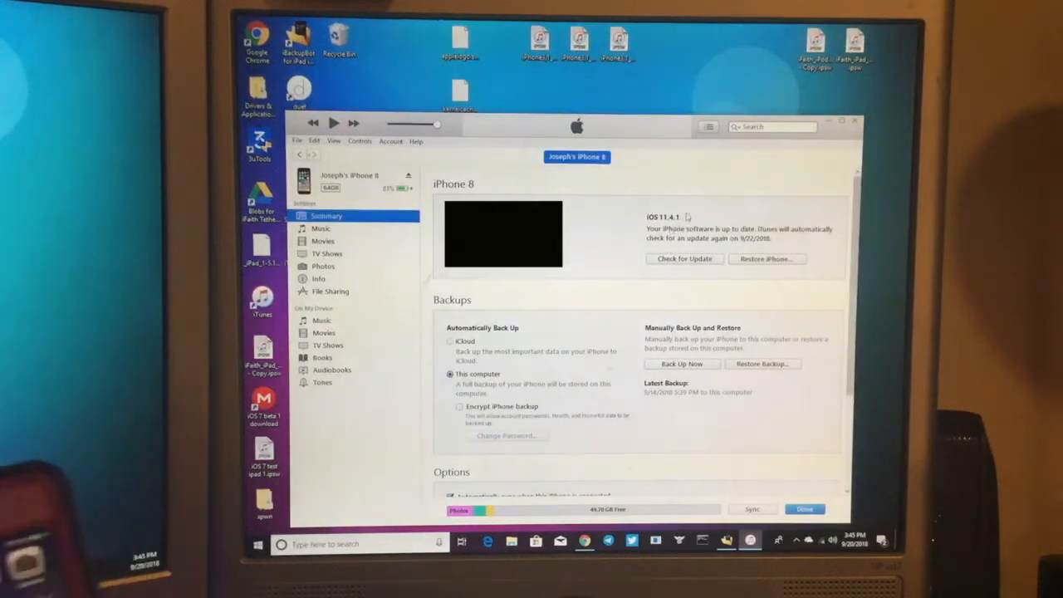
click(673, 216)
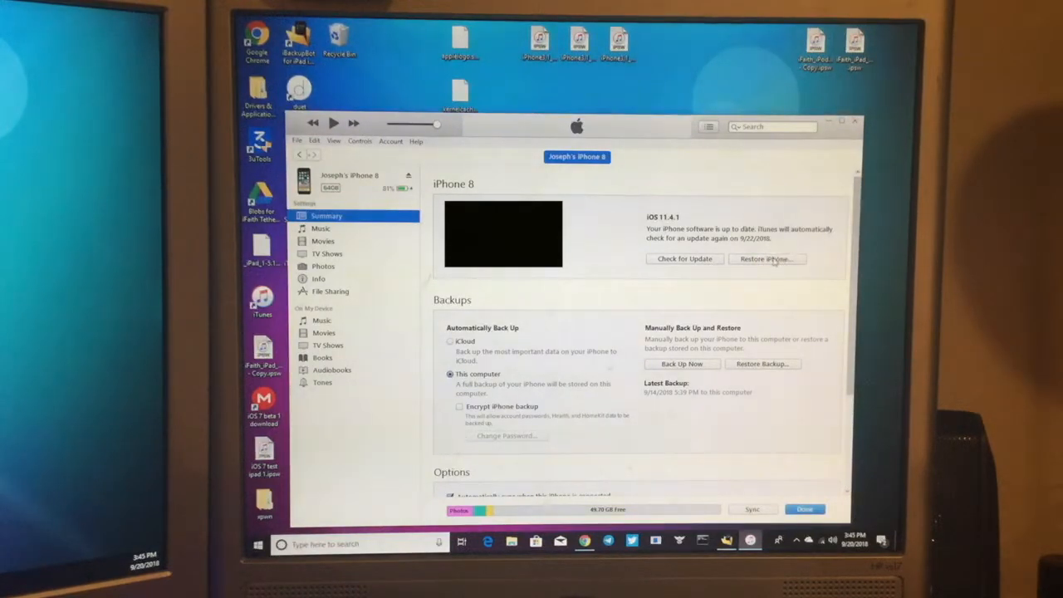
click(764, 259)
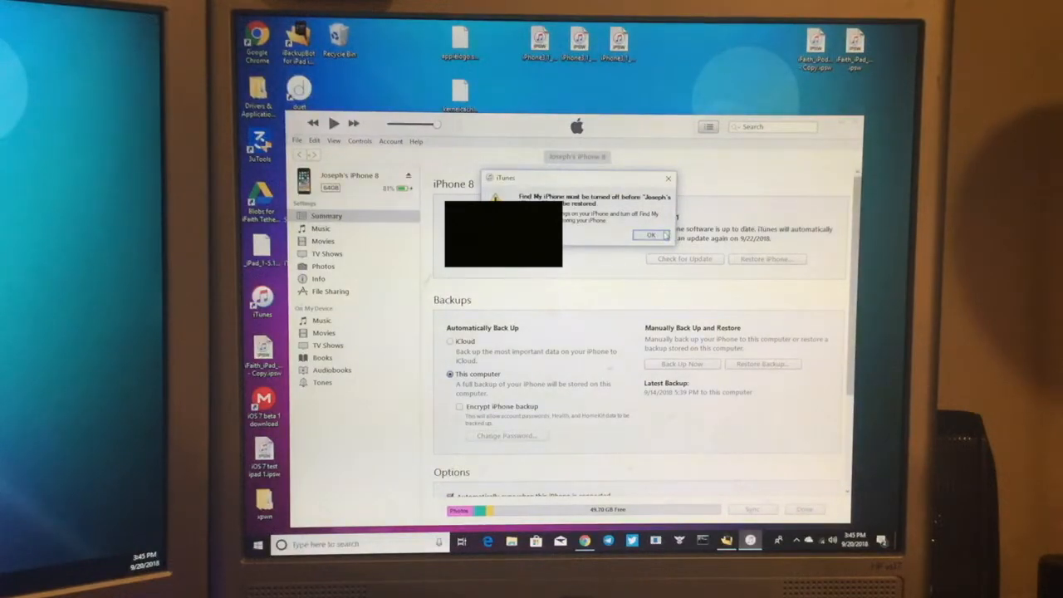
click(652, 234)
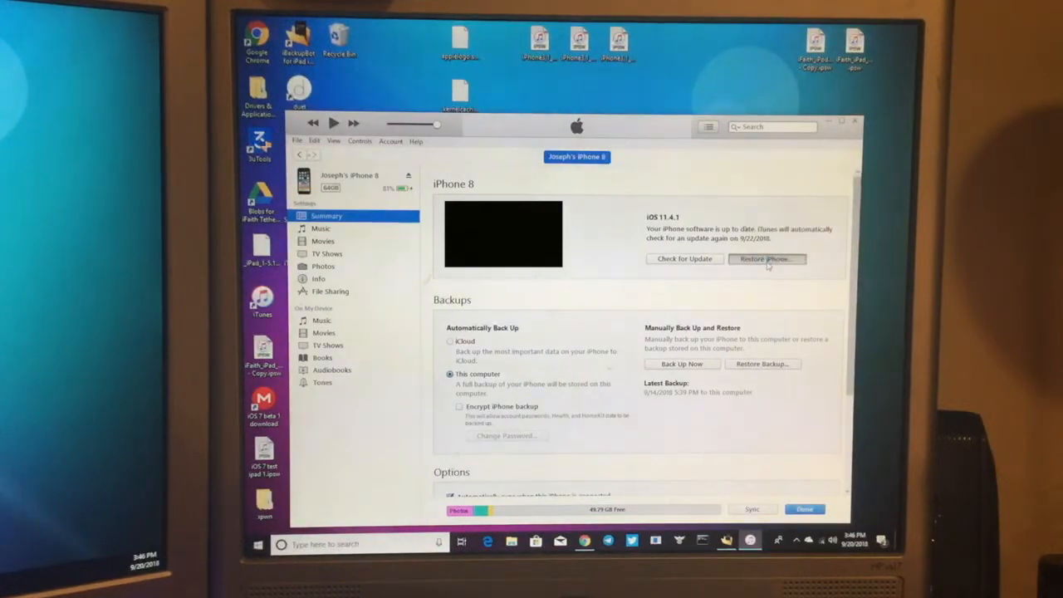
click(767, 258)
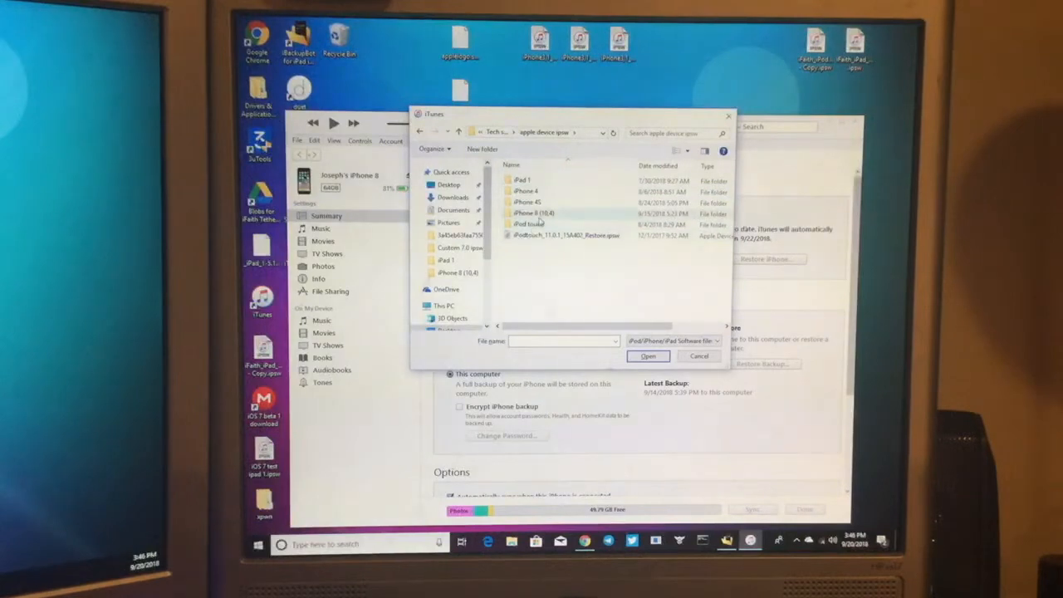
Choose the iPhone 8 (10,4) iOS 11.4.1 .ipsw and confirm the restore prompt
double_click(533, 213)
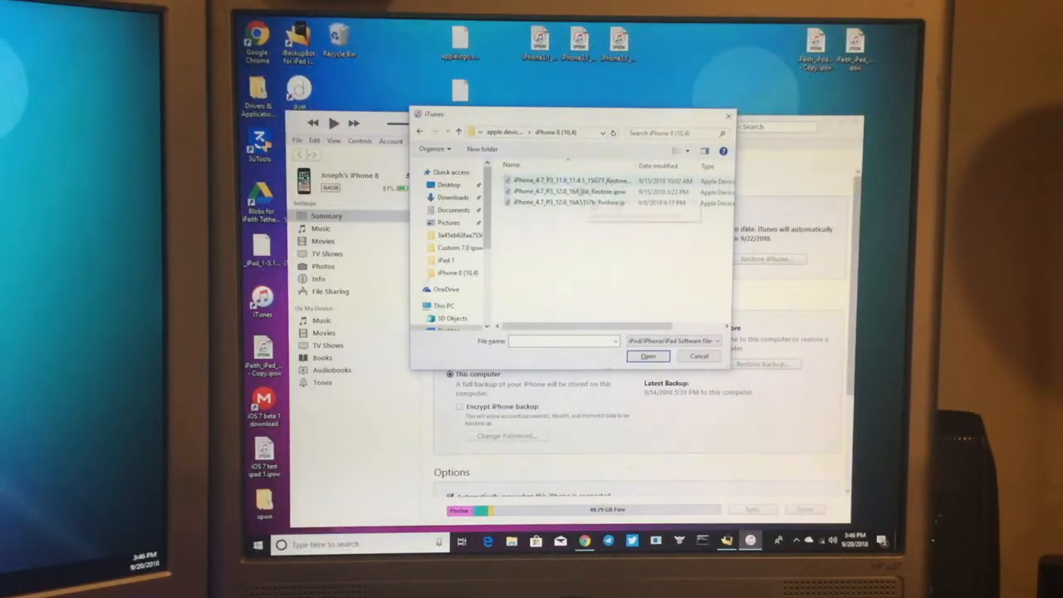
click(571, 180)
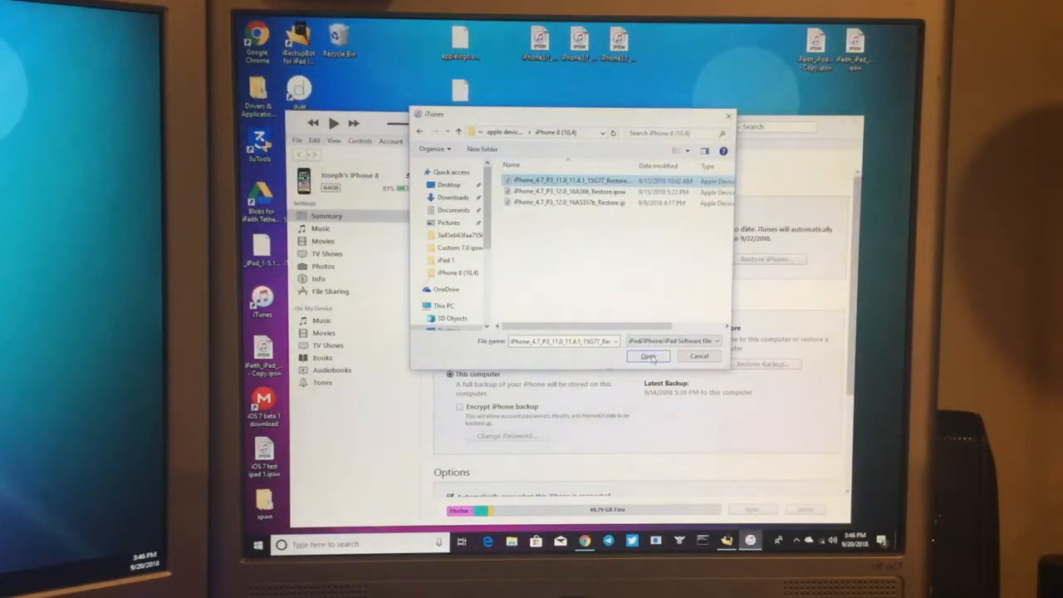
click(649, 357)
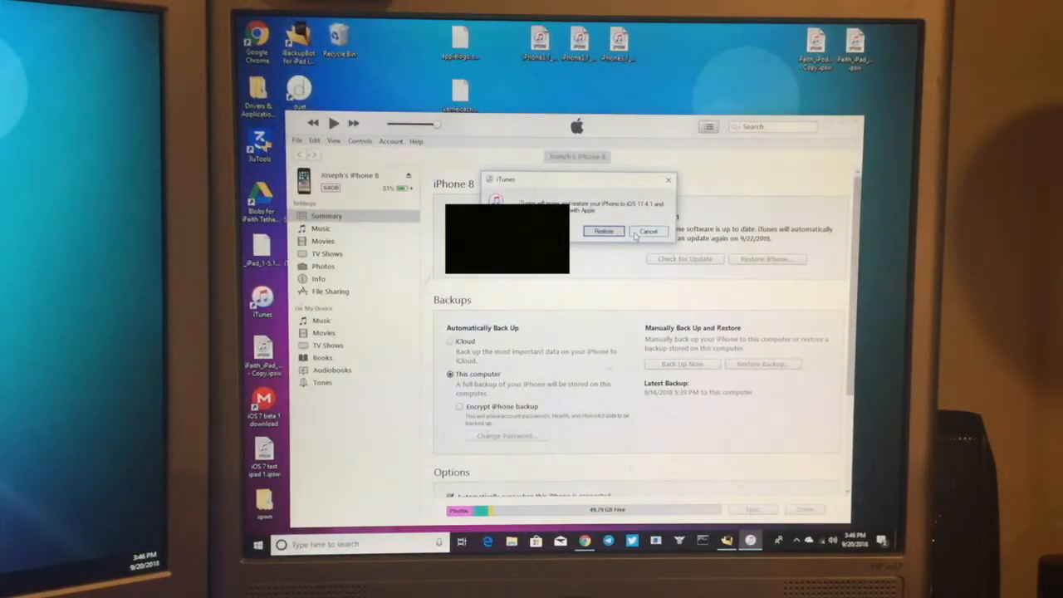
click(648, 231)
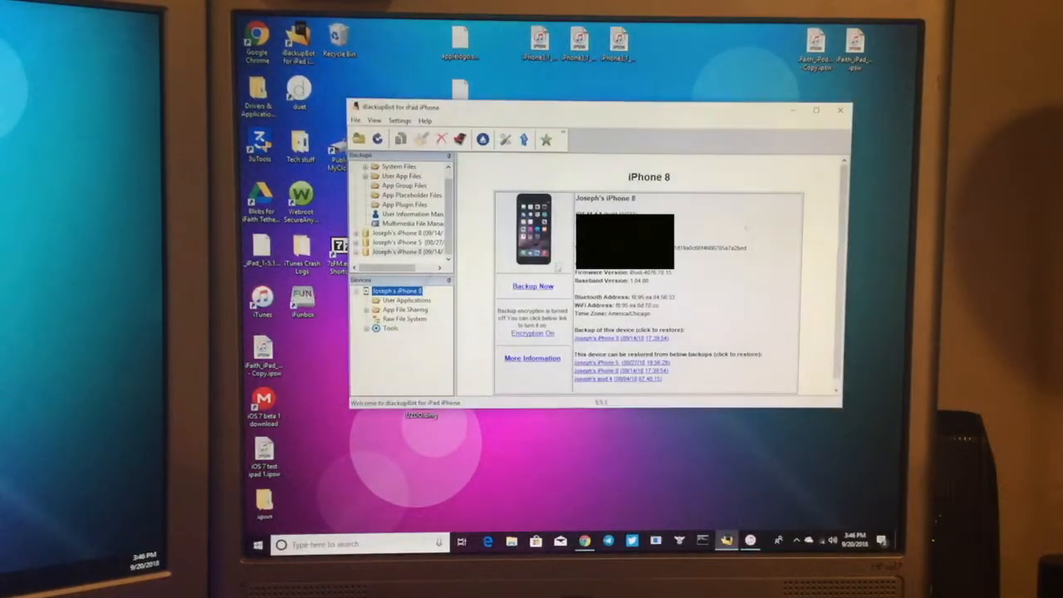
Select the 09/14/18 iPhone 8 backup in the Backups tree
click(405, 252)
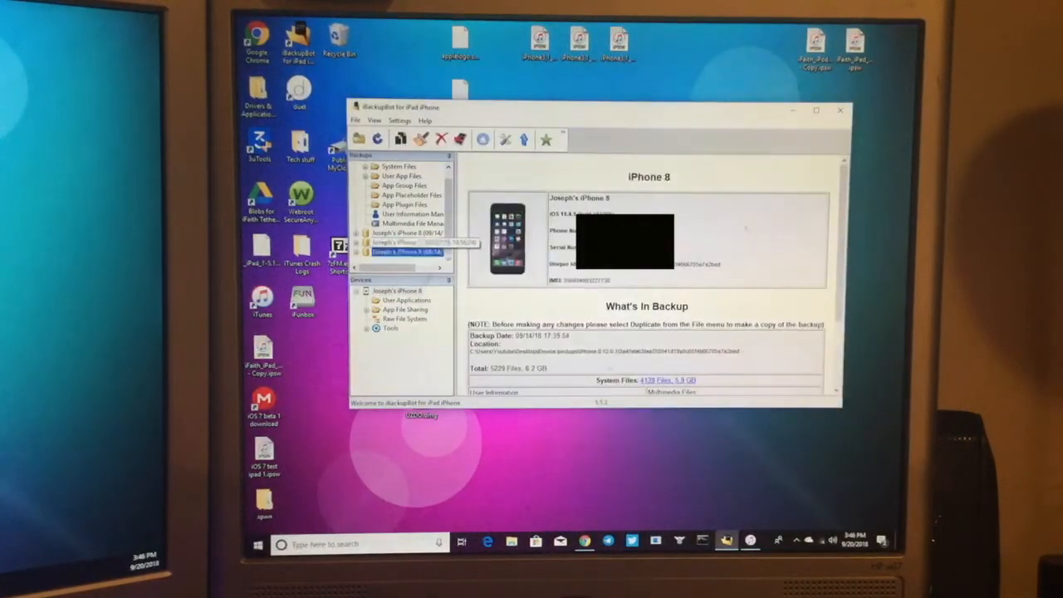